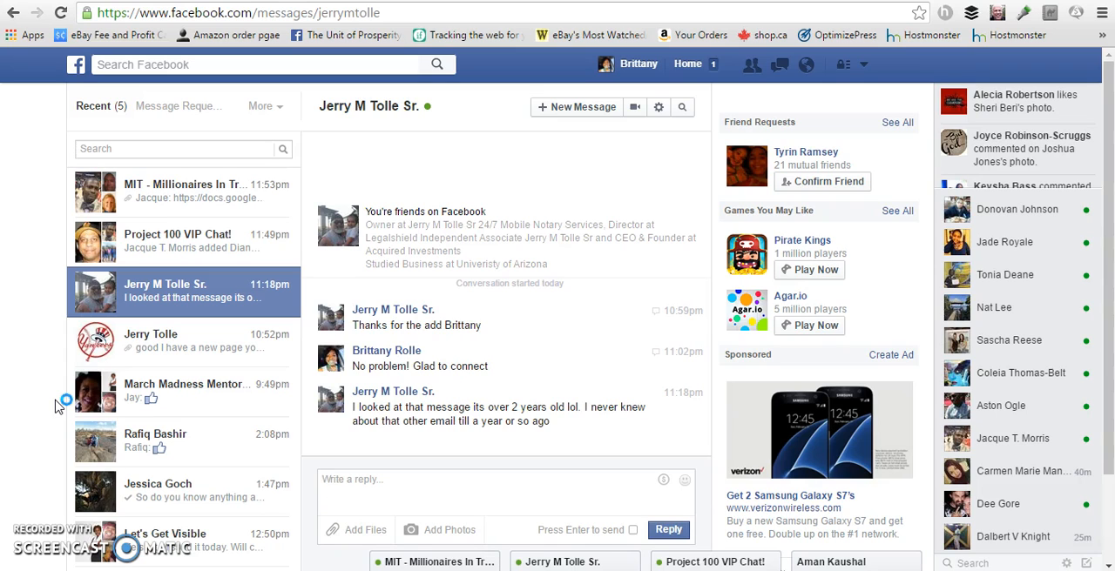
pyautogui.moveTo(39, 156)
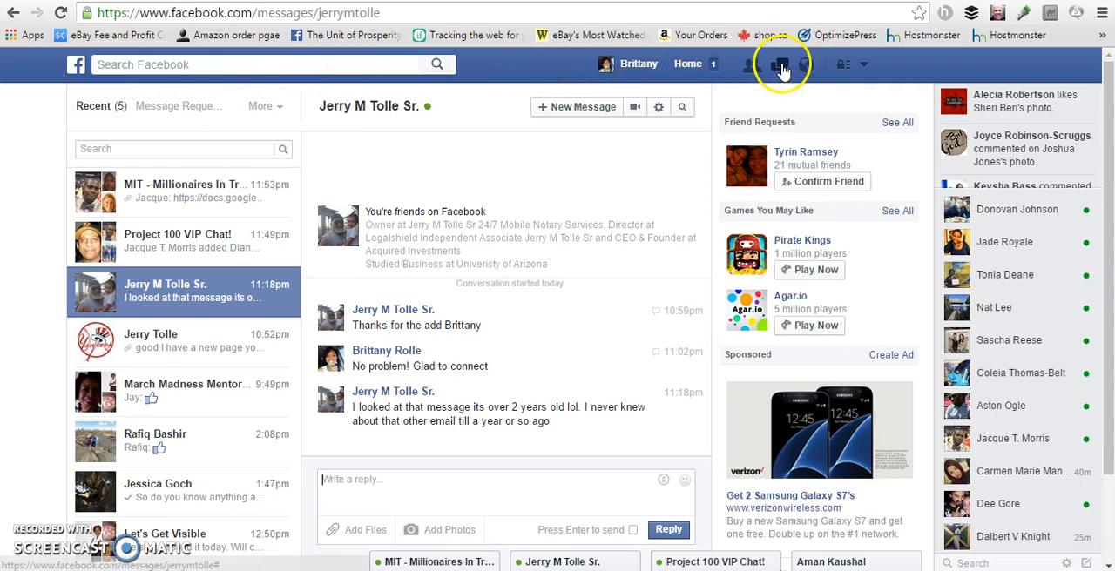
# Open the More folder menu above the conversation list and switch to the Filtered folder.
pyautogui.click(781, 63)
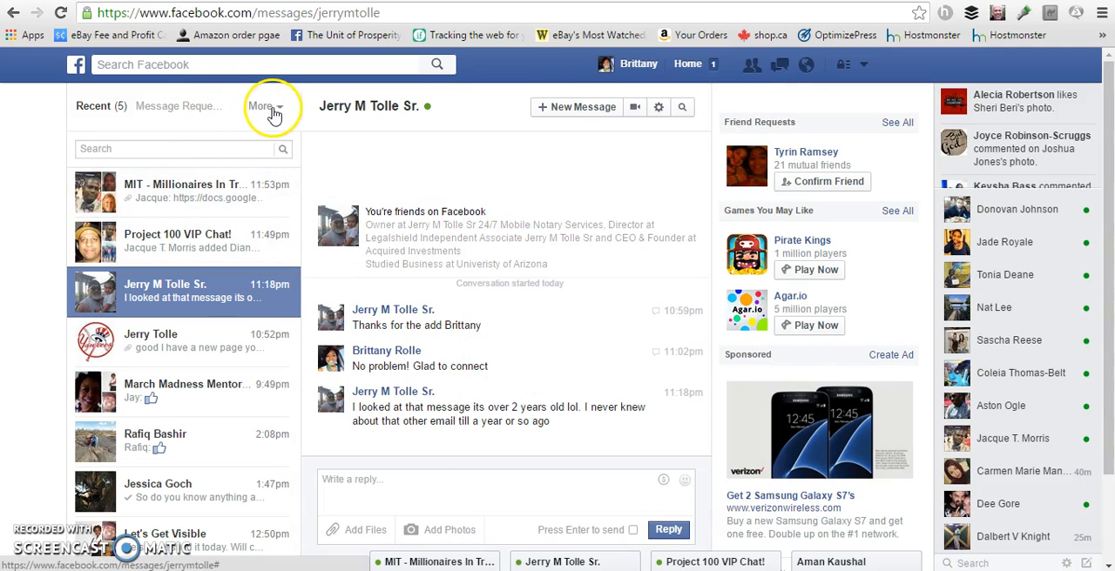
pyautogui.click(261, 106)
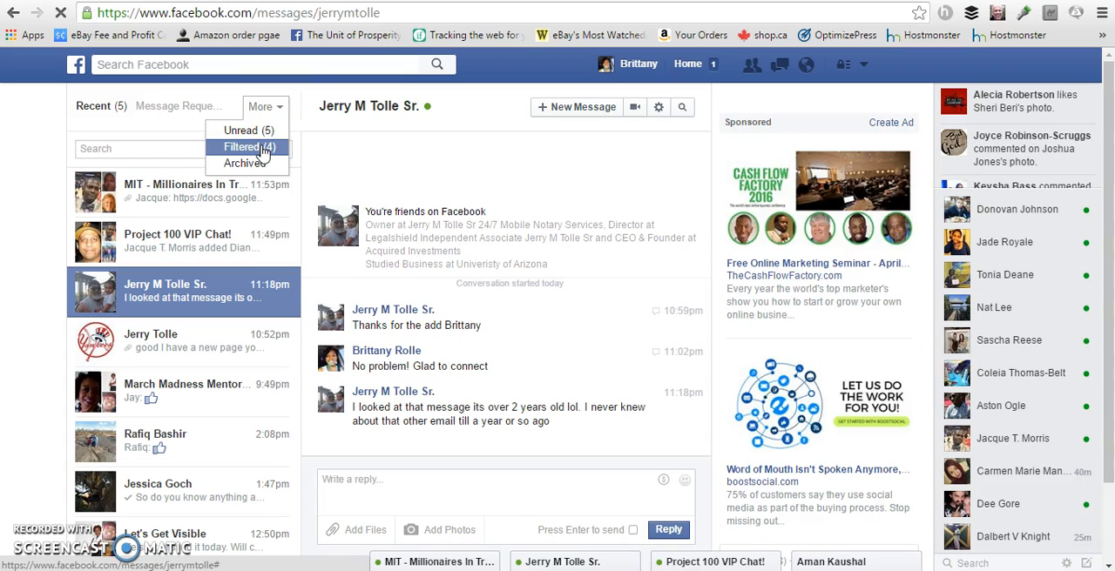
pyautogui.click(243, 147)
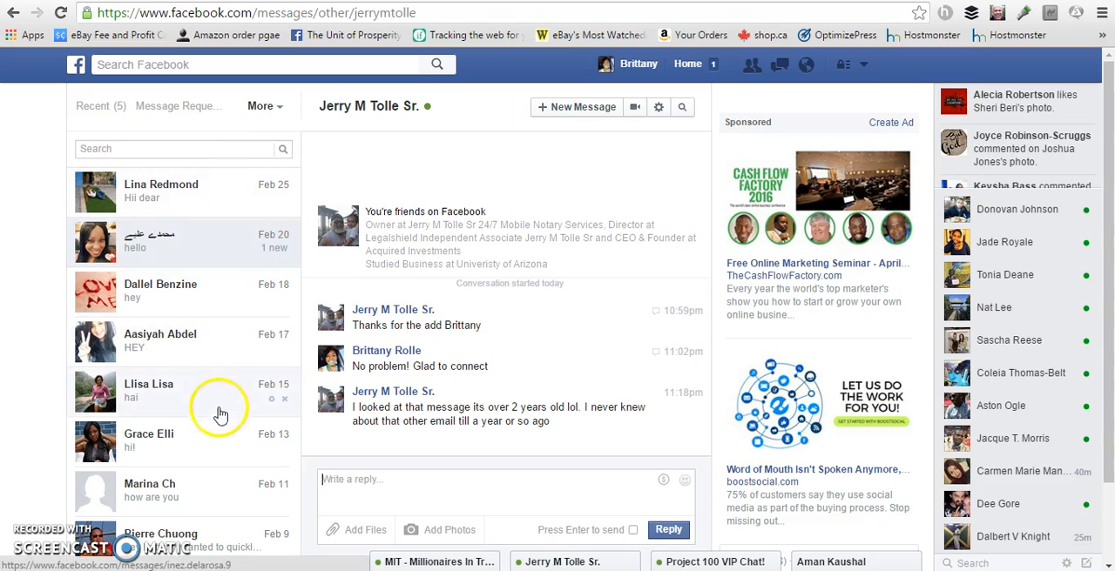
pyautogui.scroll(-3)
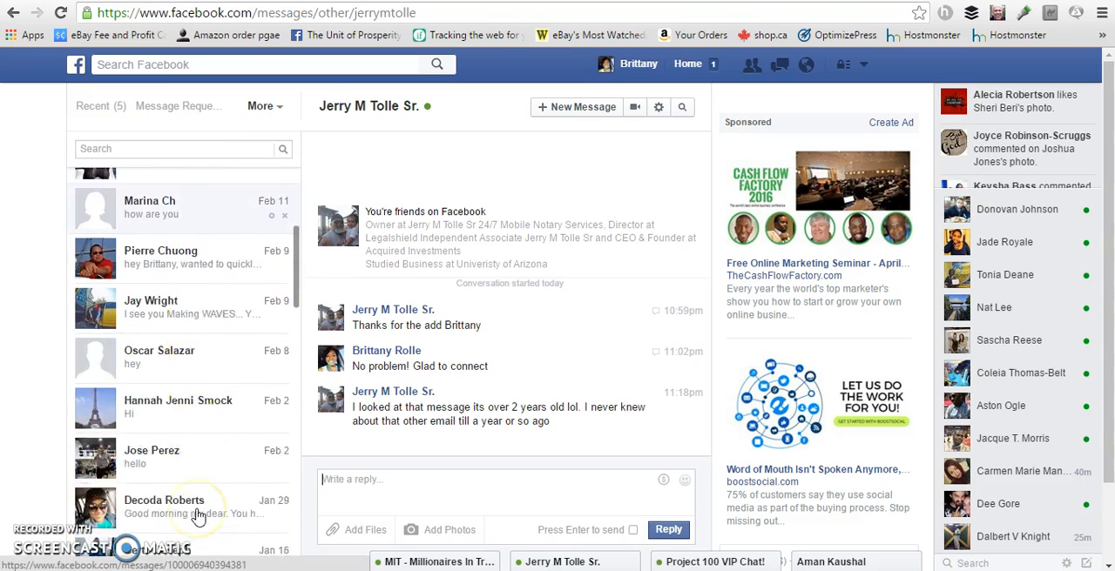
pyautogui.scroll(-3)
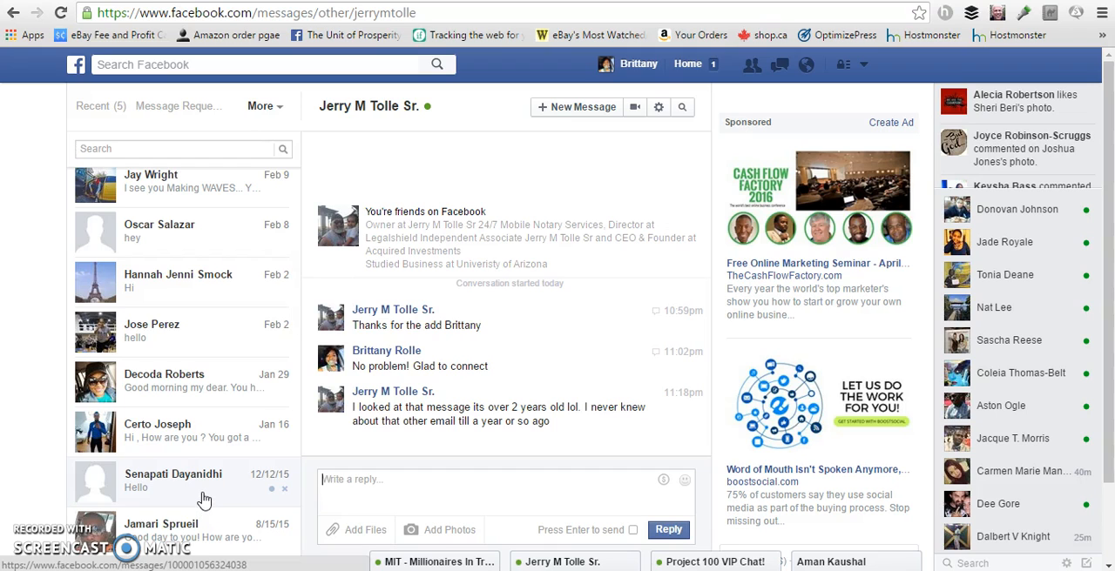
pyautogui.scroll(-3)
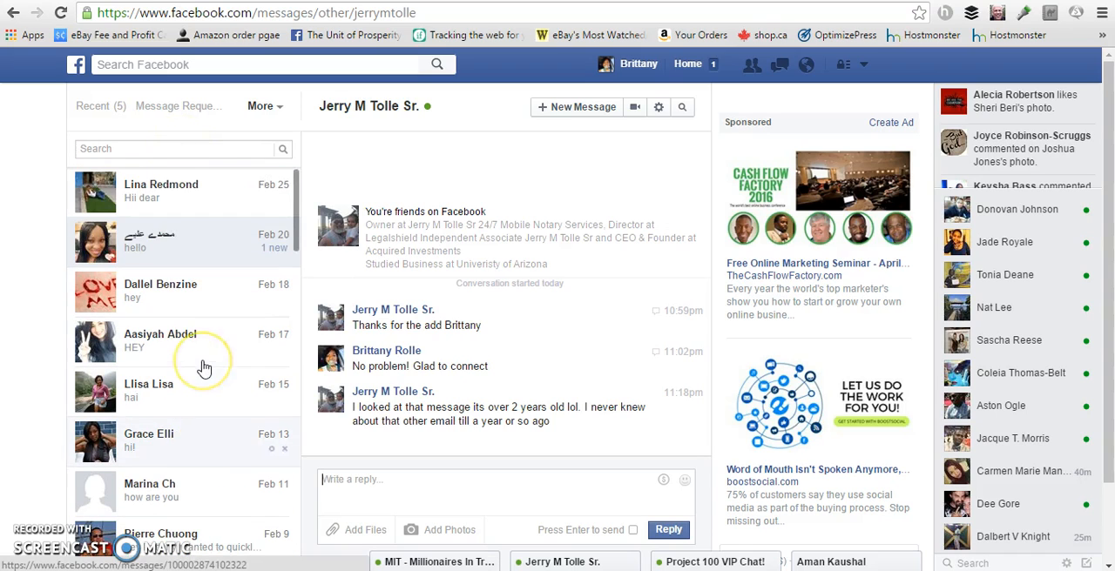
pyautogui.moveTo(172, 436)
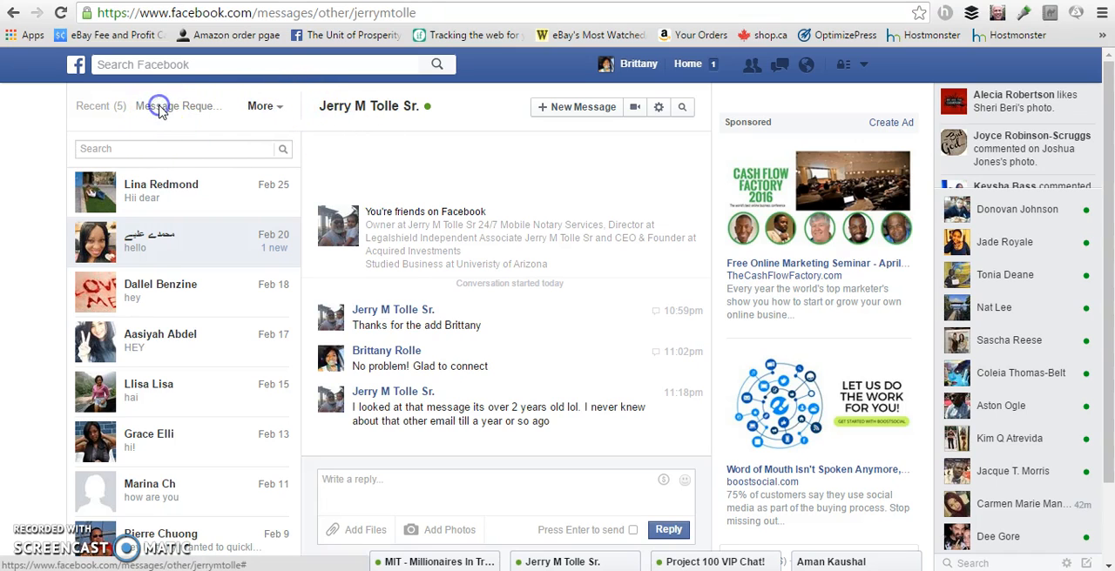
# Switch the conversation list to the Message Requests folder to see pending conversations.
pyautogui.click(181, 105)
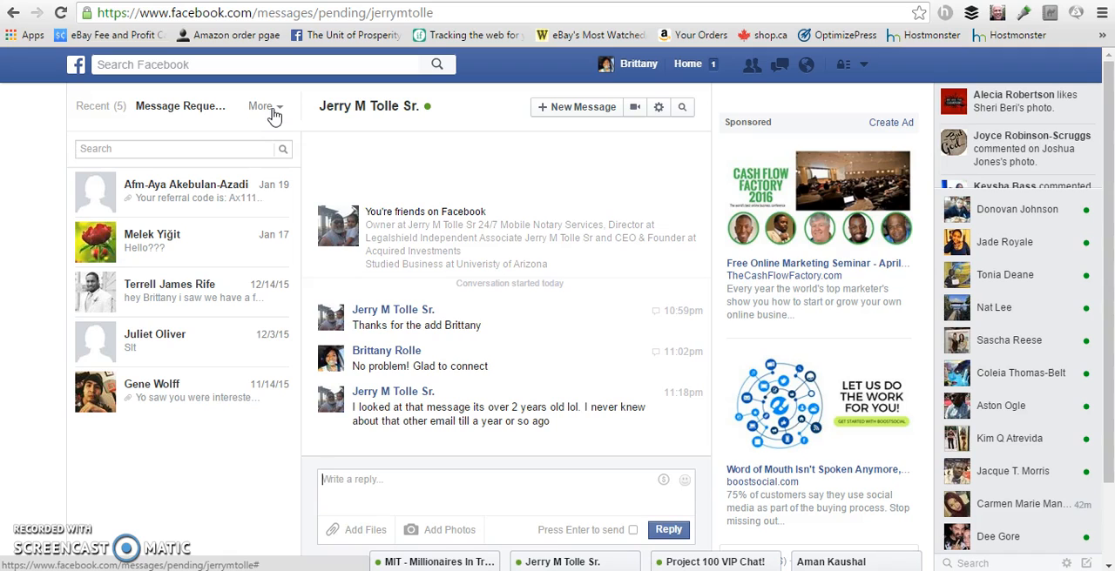
pyautogui.moveTo(274, 118)
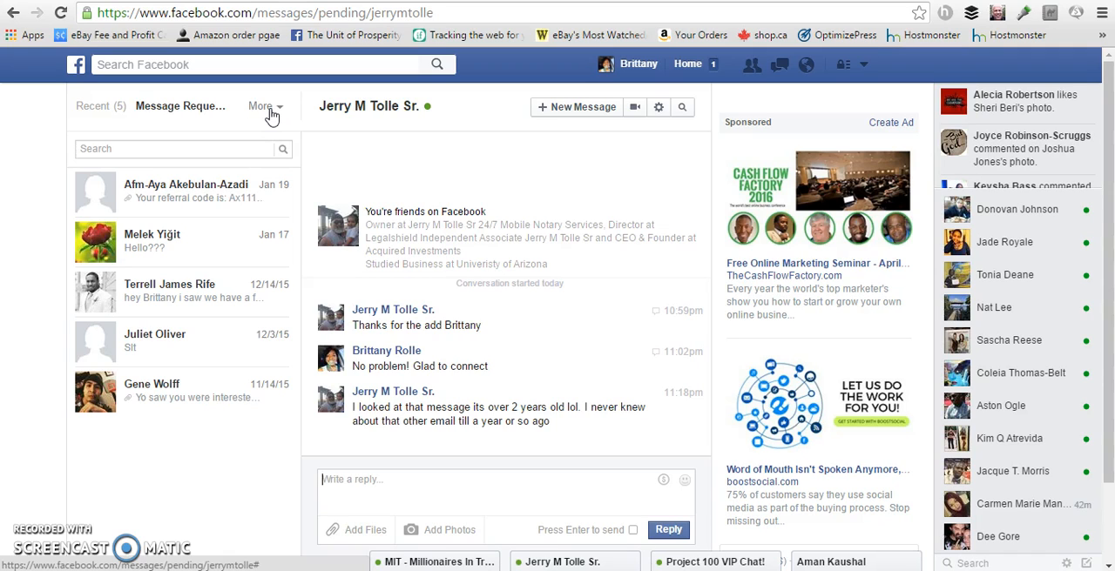